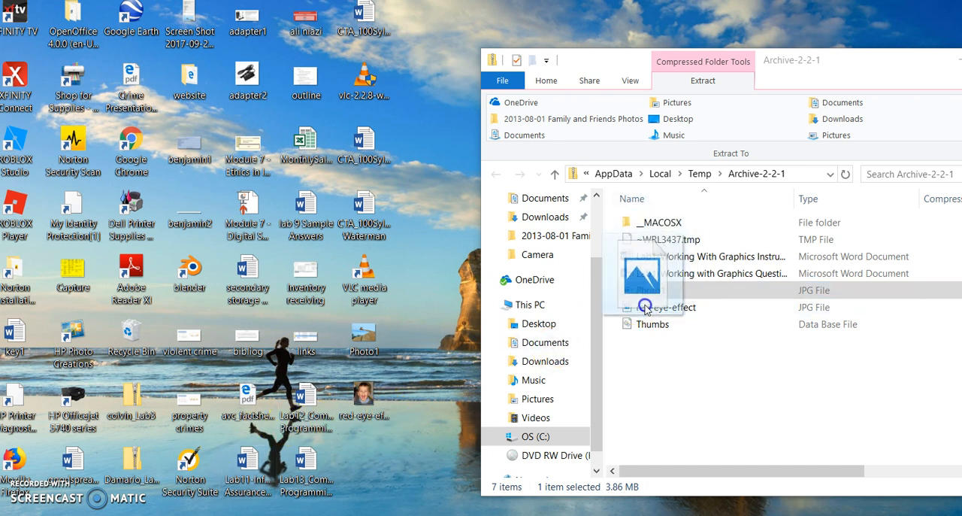
Drag Photo1 out of the Archive-2-2-1 folder and drop a copy onto the desktop.
drag(647, 289, 370, 334)
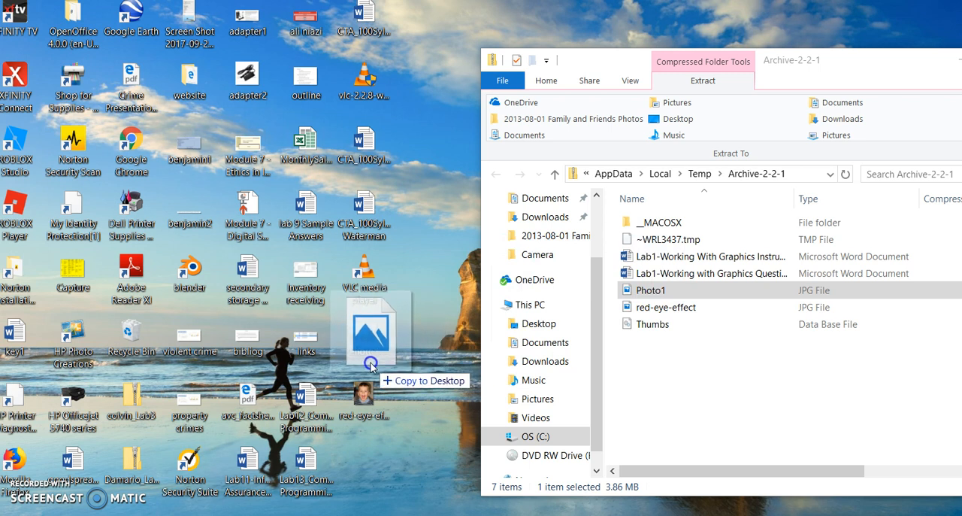
drag(368, 331, 368, 354)
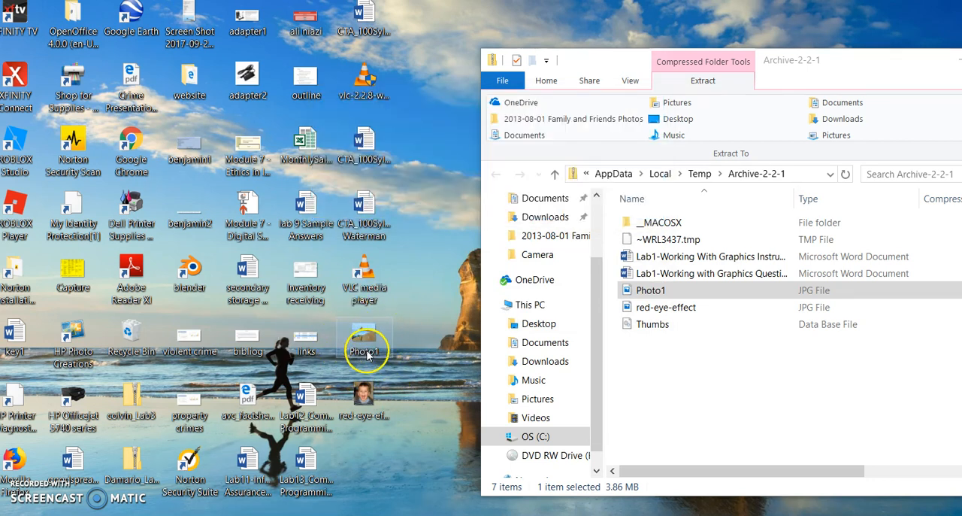
mouse_move(363, 338)
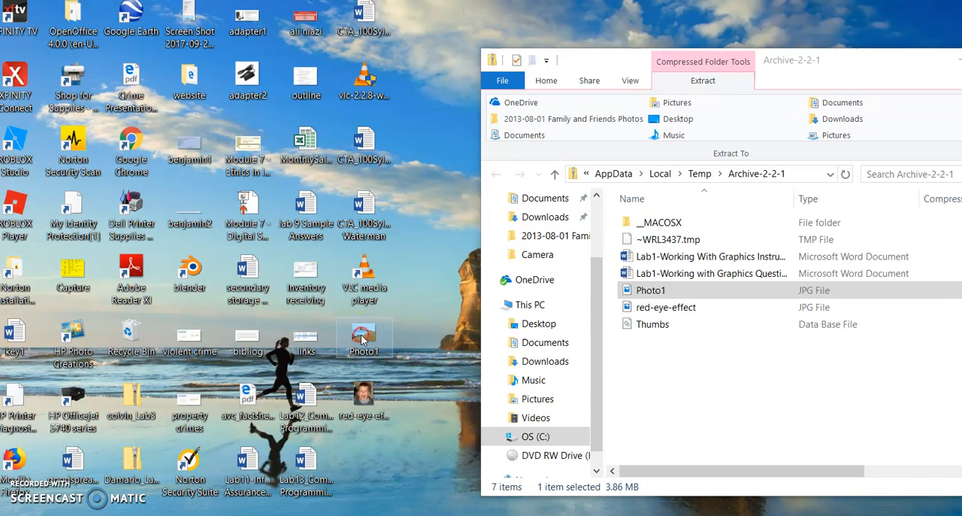
Show desktop Photo1's Properties Details: 4000 × 3000 px, 72 dpi, Panasonic DMC-ZS7.
right_click(364, 339)
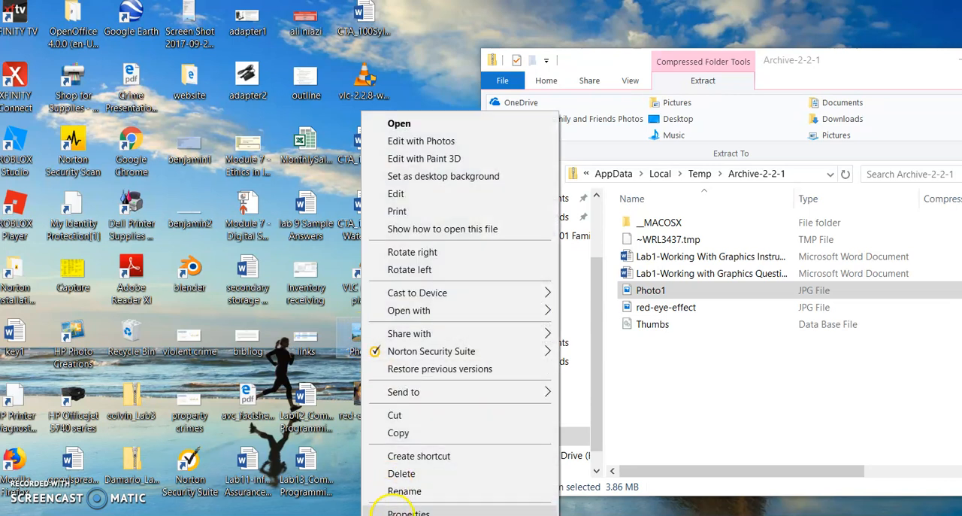
click(408, 511)
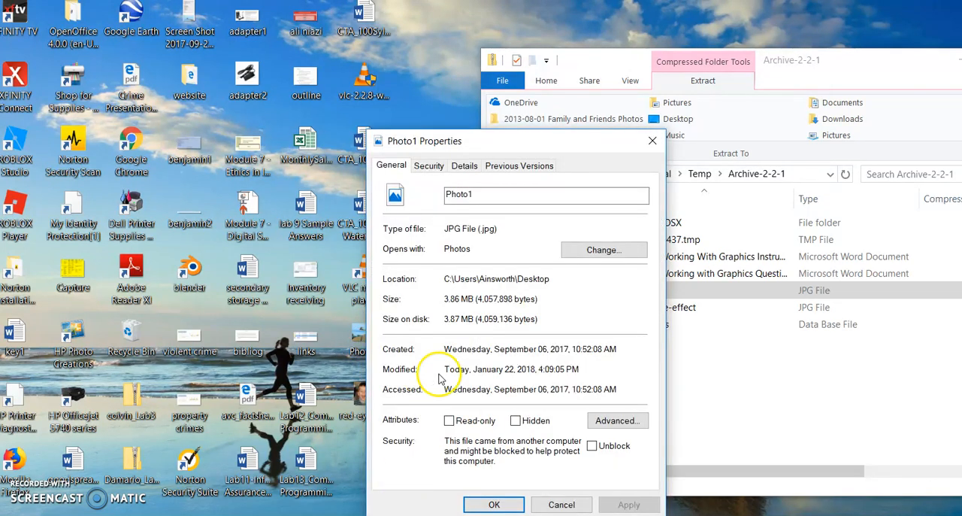
click(465, 165)
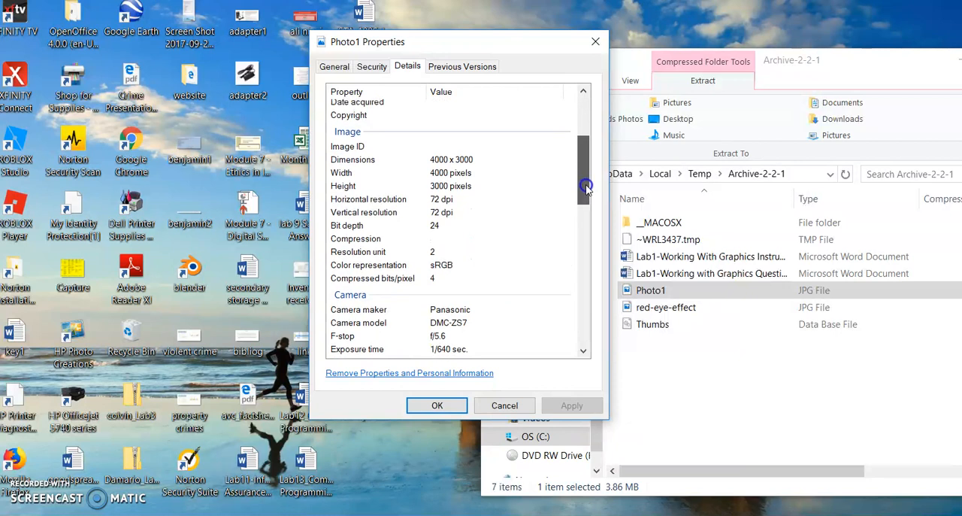
scroll(down, 3)
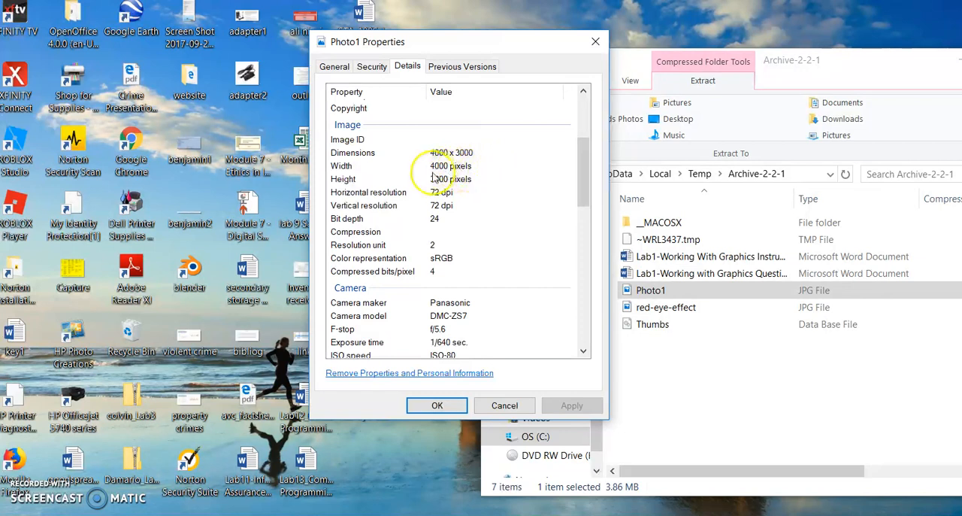
mouse_move(594, 181)
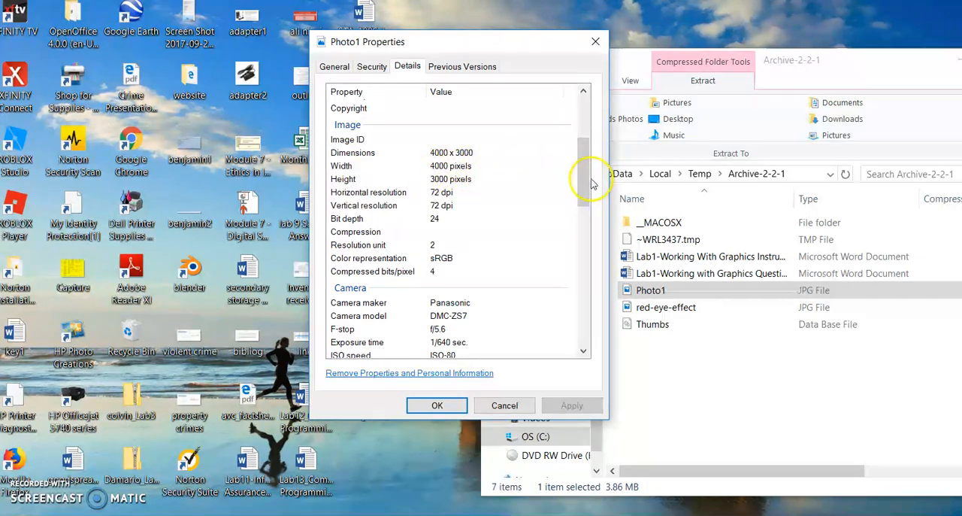
scroll(down, 3)
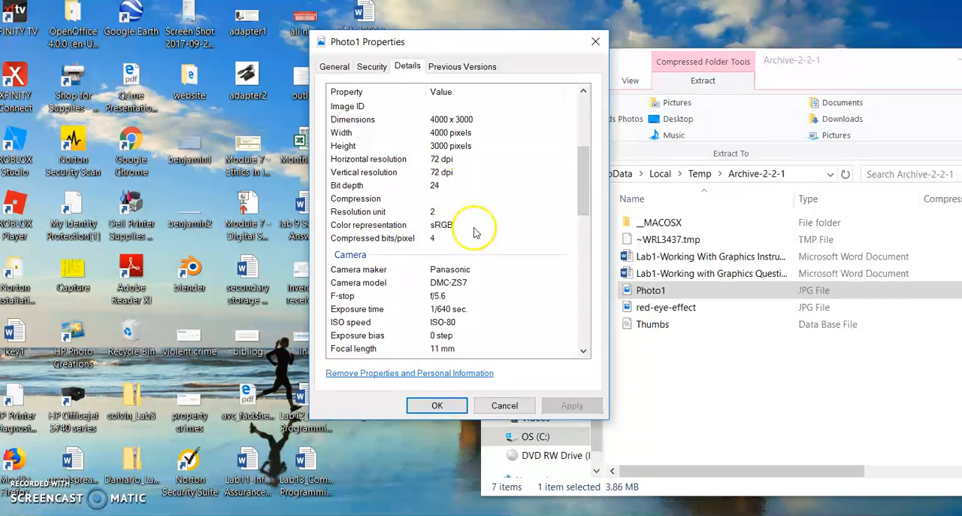
scroll(down, 3)
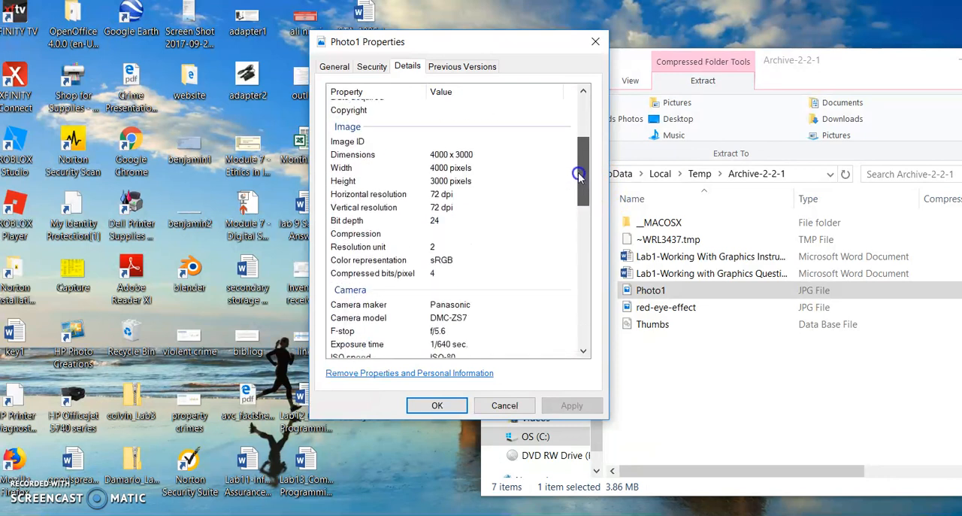
scroll(down, 3)
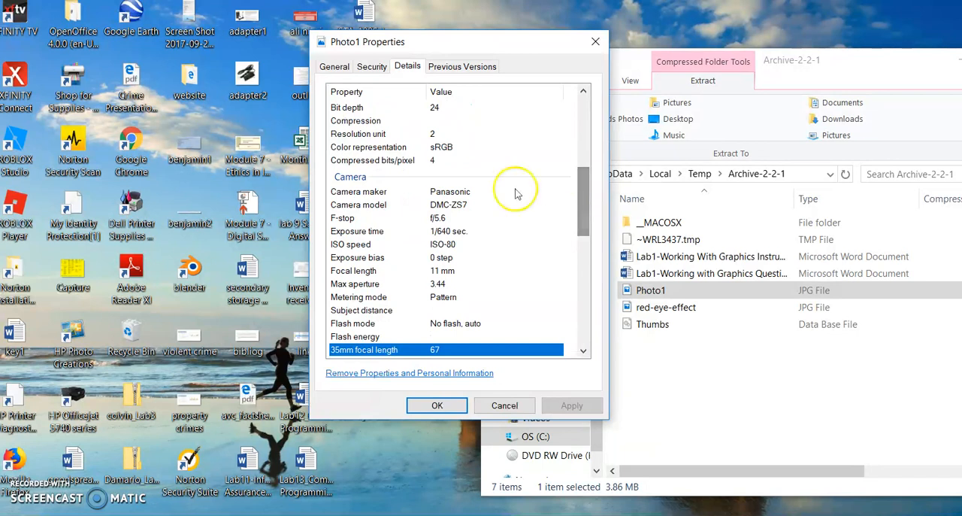
mouse_move(586, 207)
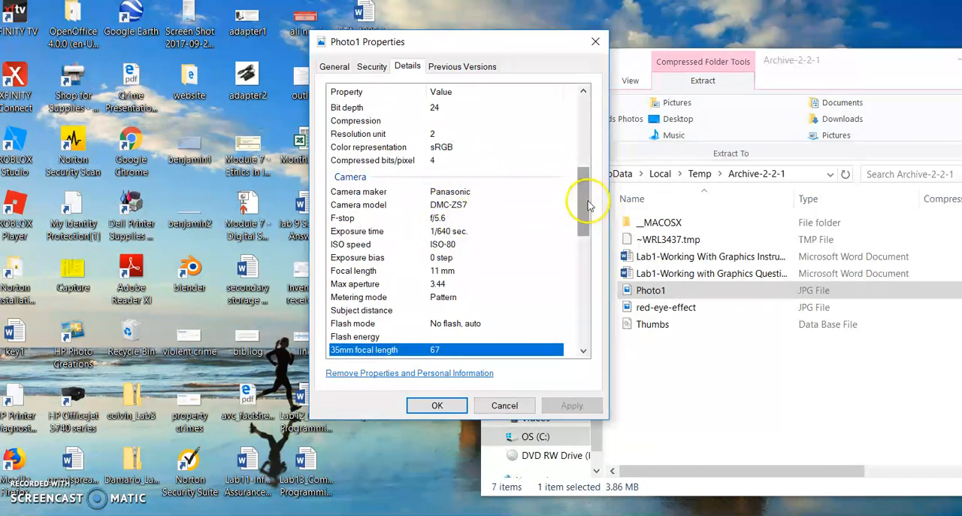
scroll(down, 3)
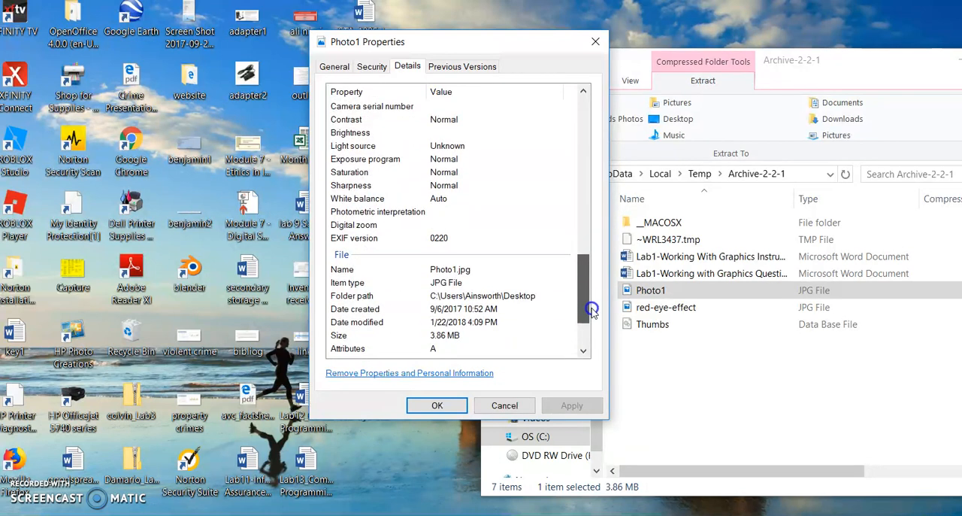
drag(592, 308, 580, 165)
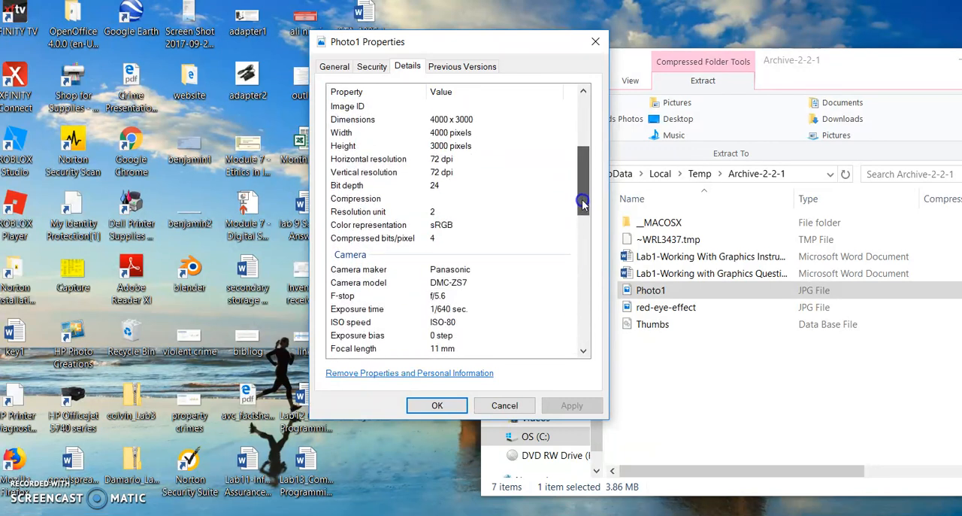
scroll(down, 3)
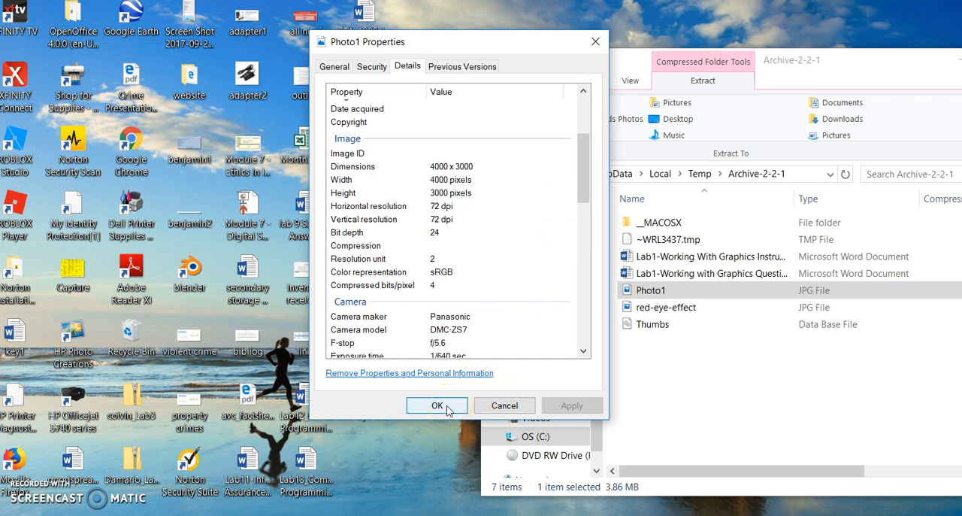
scroll(down, 3)
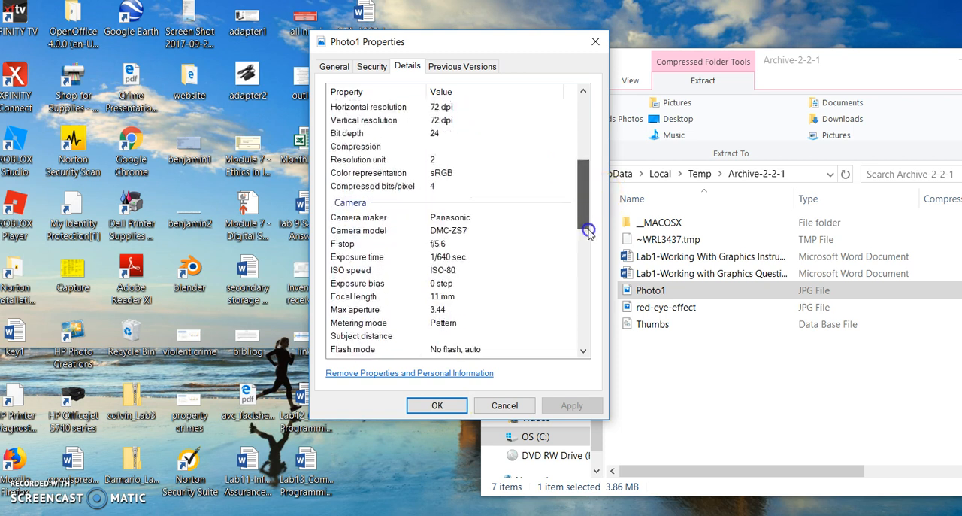
scroll(down, 3)
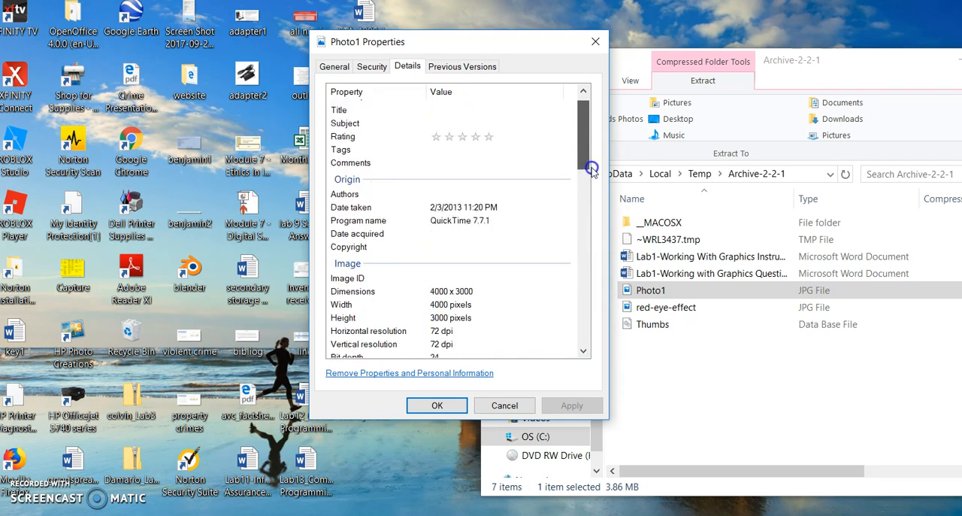
scroll(down, 3)
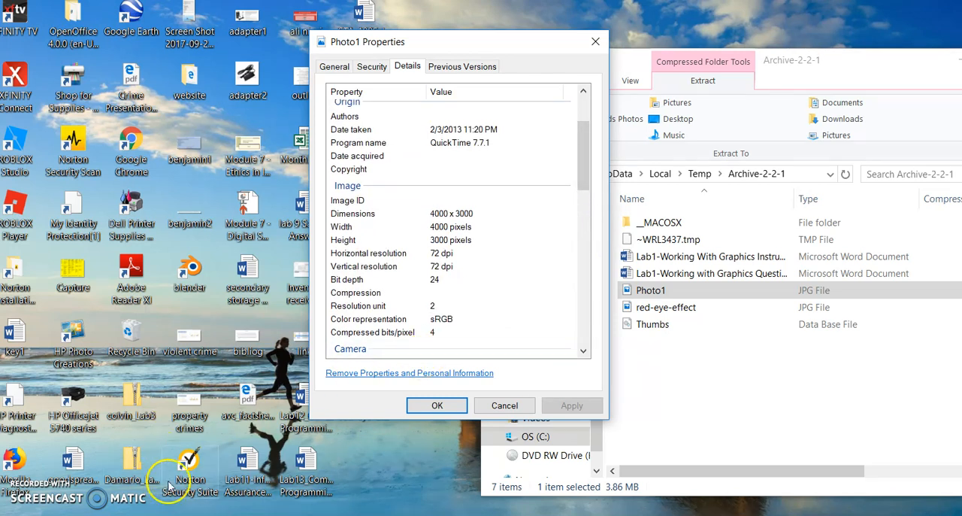